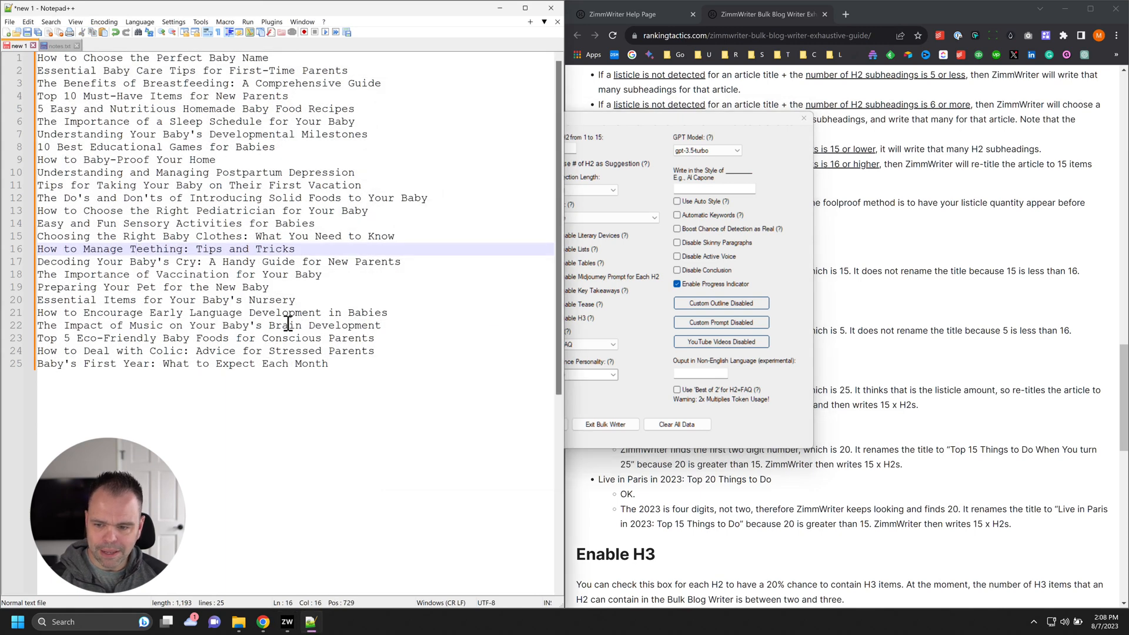
Step: Copy all 25 baby-topic titles from the text file into the blog post titles list
key("ctrl+a")
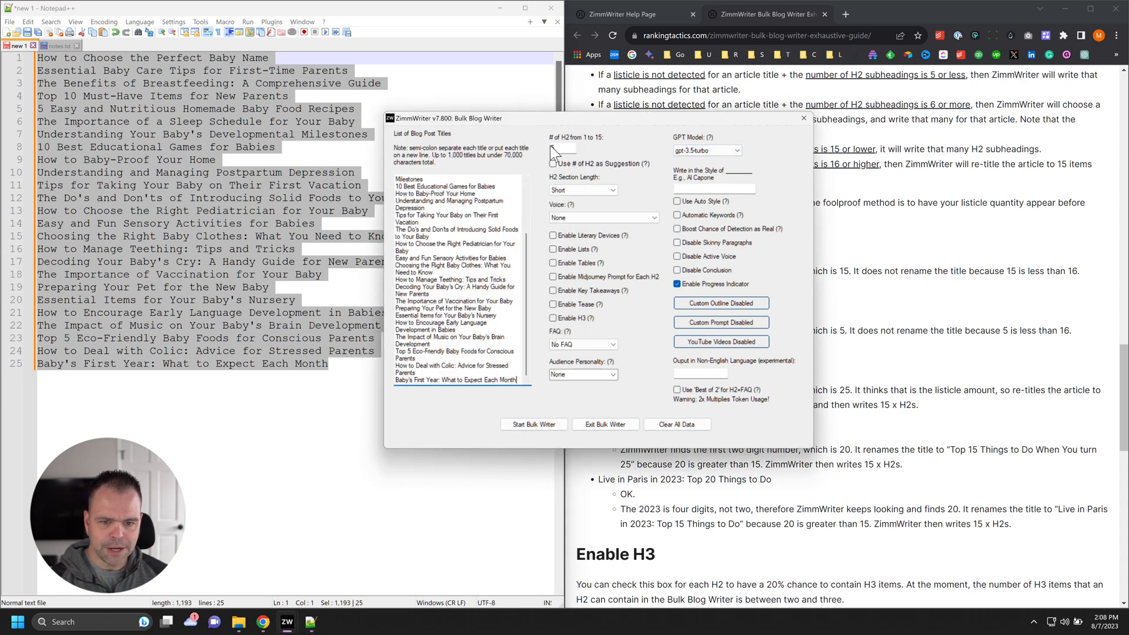
type("5")
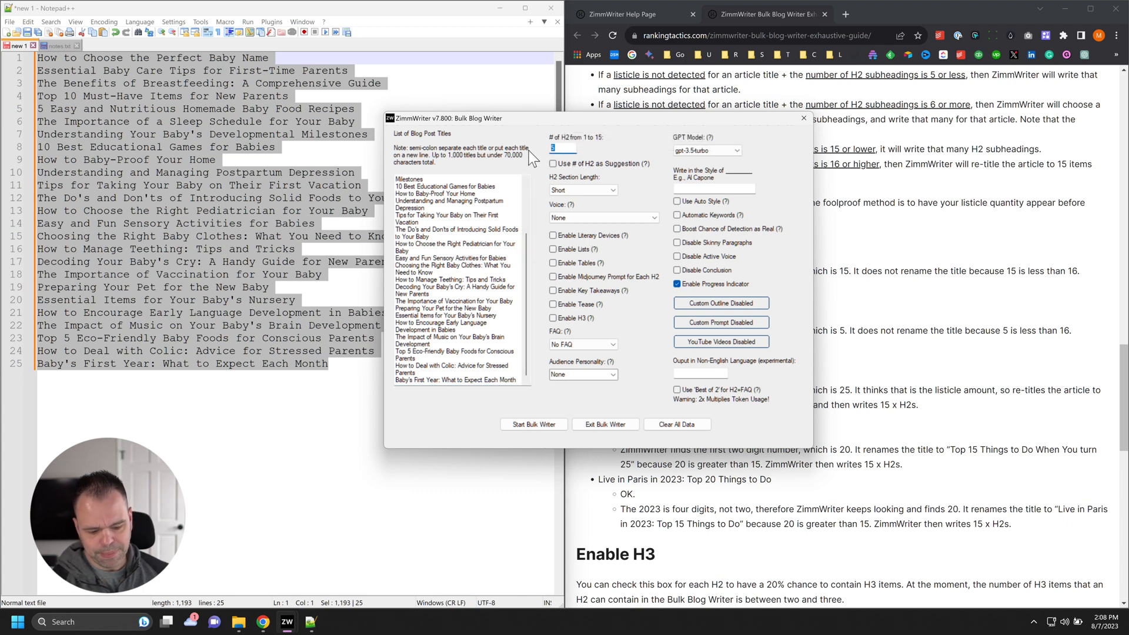
Step: Start the Bulk Writer to show the confirmation of the 25 articles found
left_click(533, 424)
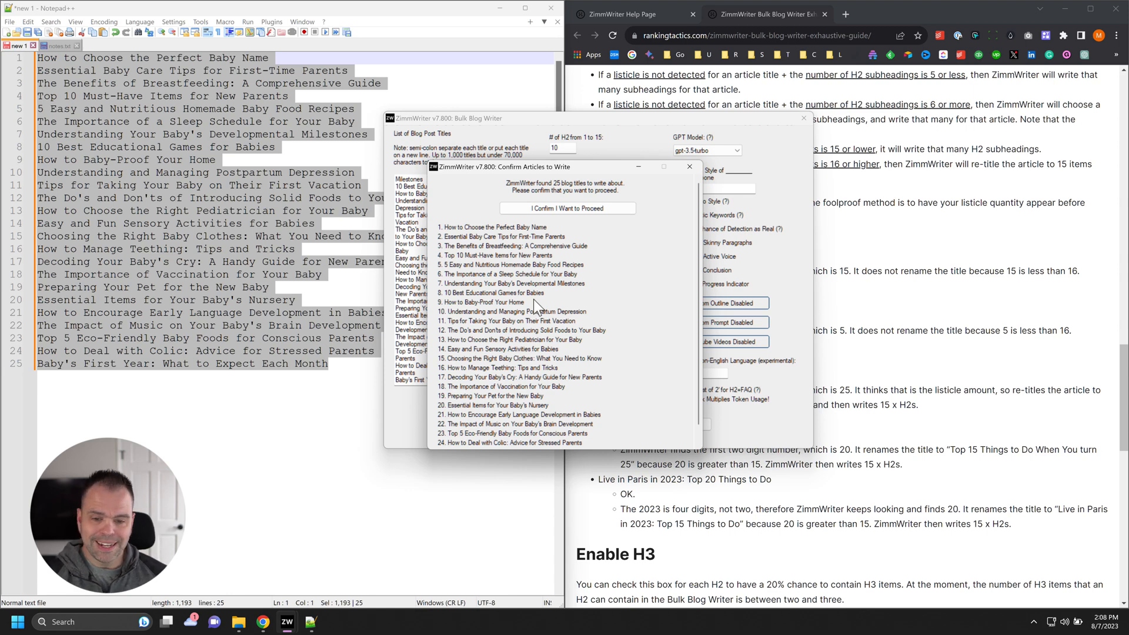
mouse_move(468, 274)
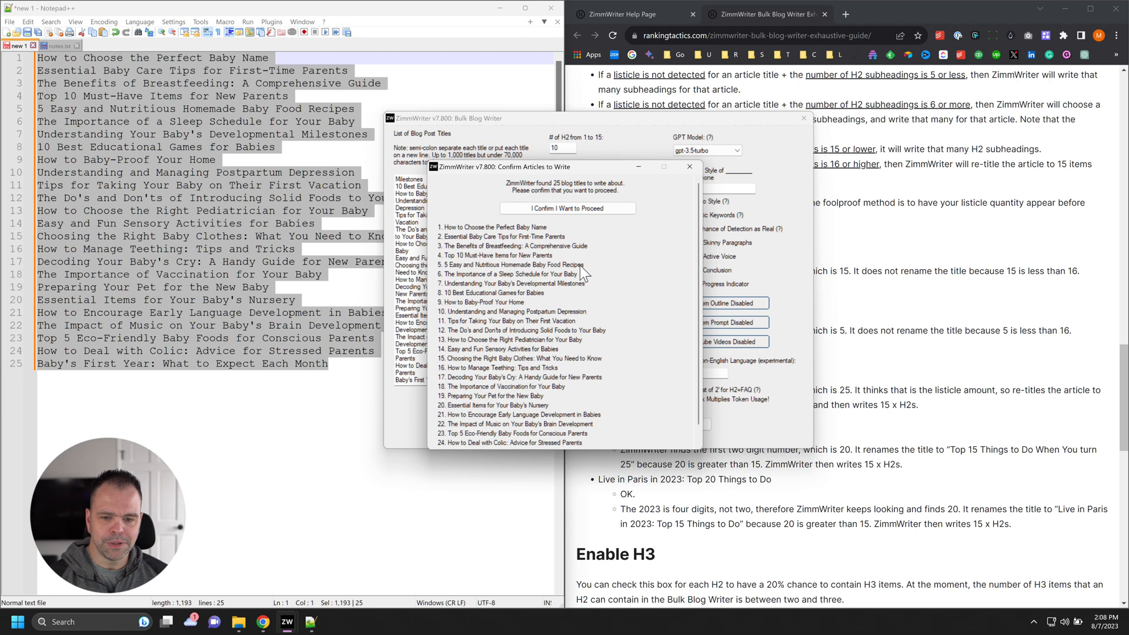
mouse_move(489, 274)
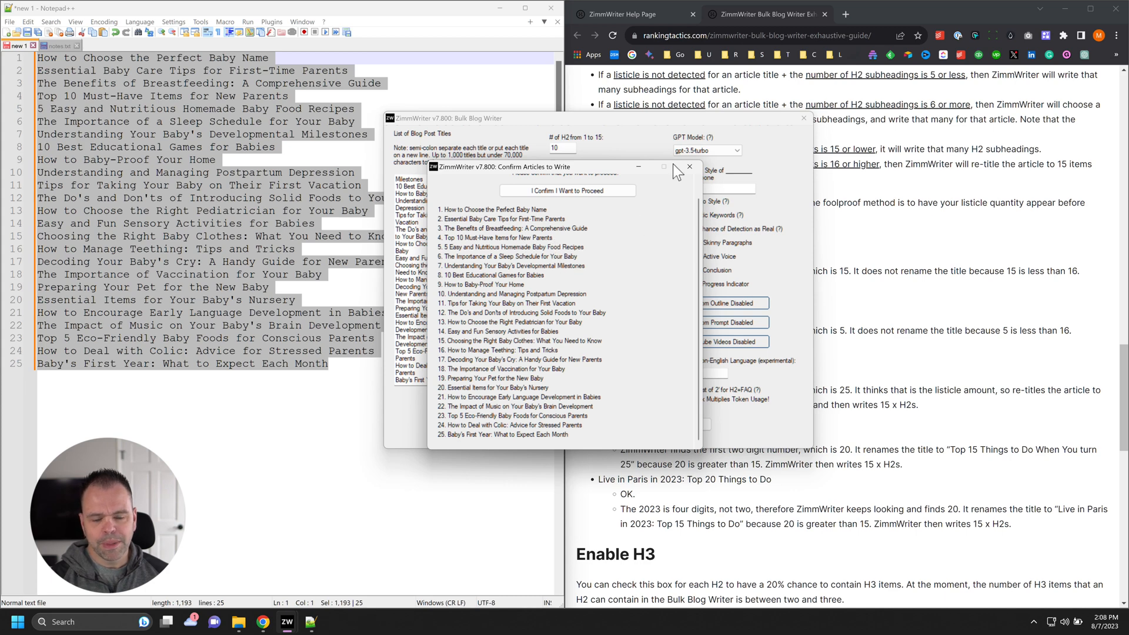
Step: Cancel the confirmation and set 10 H2s with 'Use # of H2 as Suggestion' ticked
left_click(567, 191)
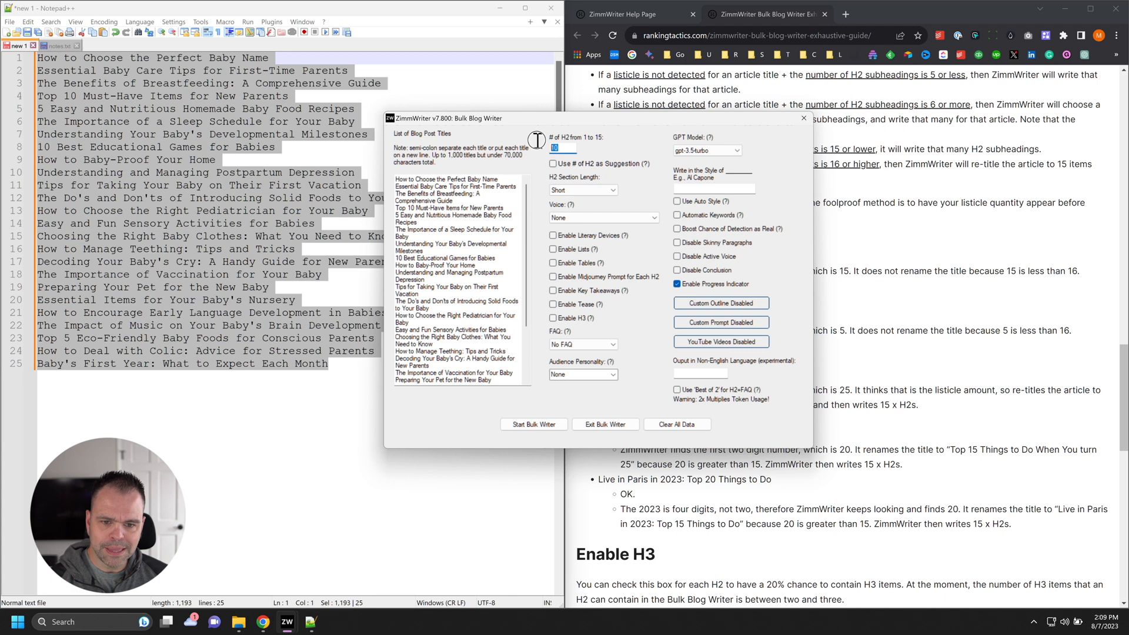
mouse_move(581, 177)
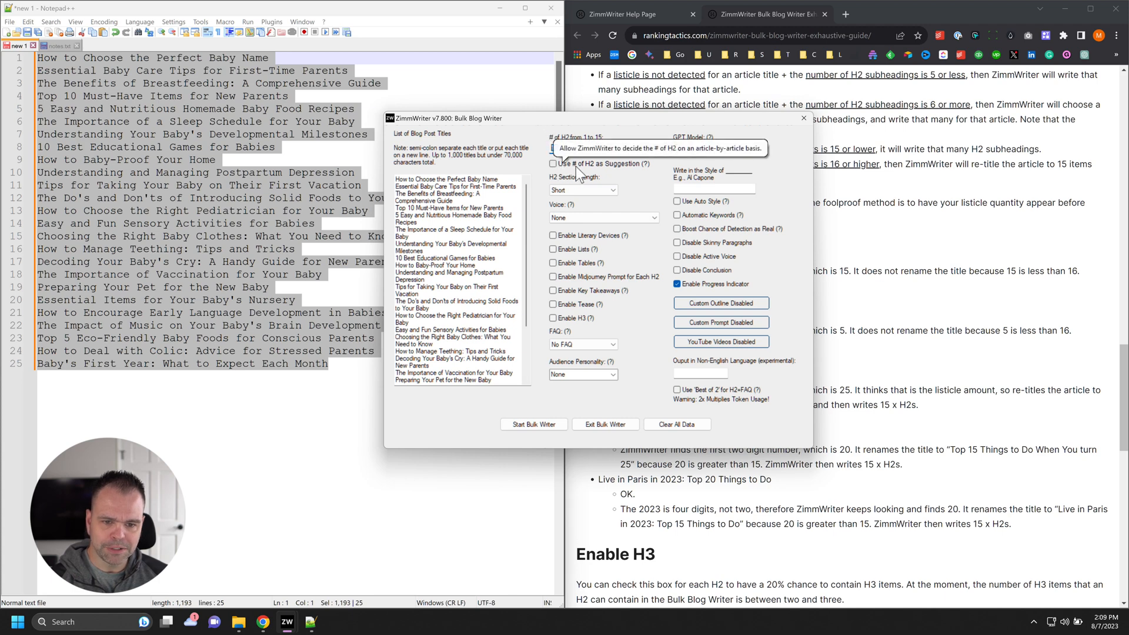
left_click(554, 163)
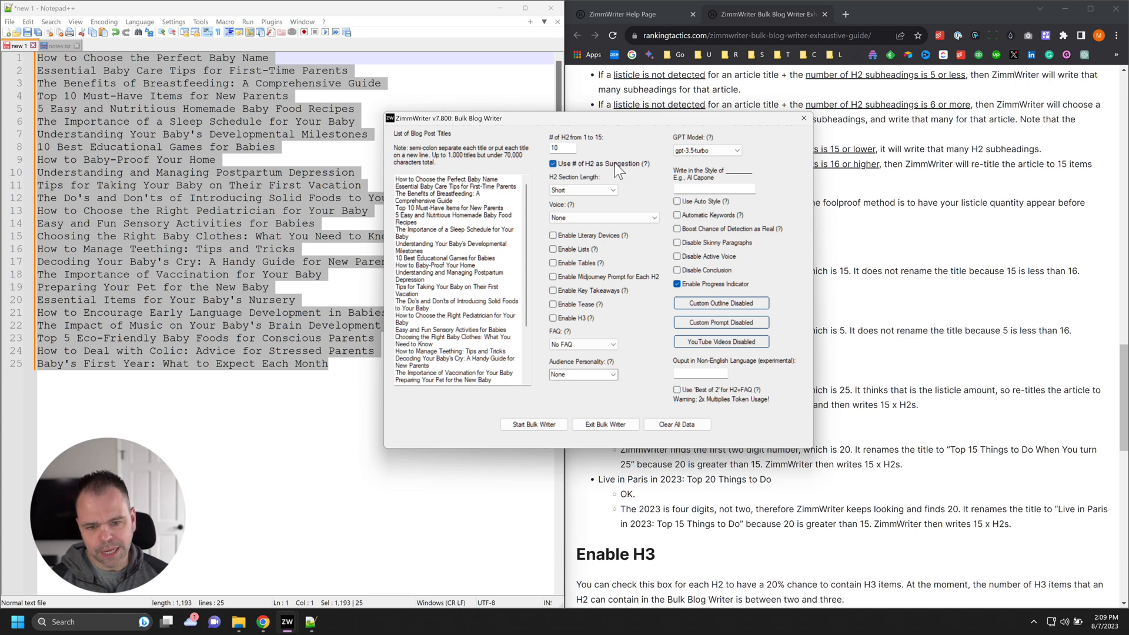
left_click(562, 148)
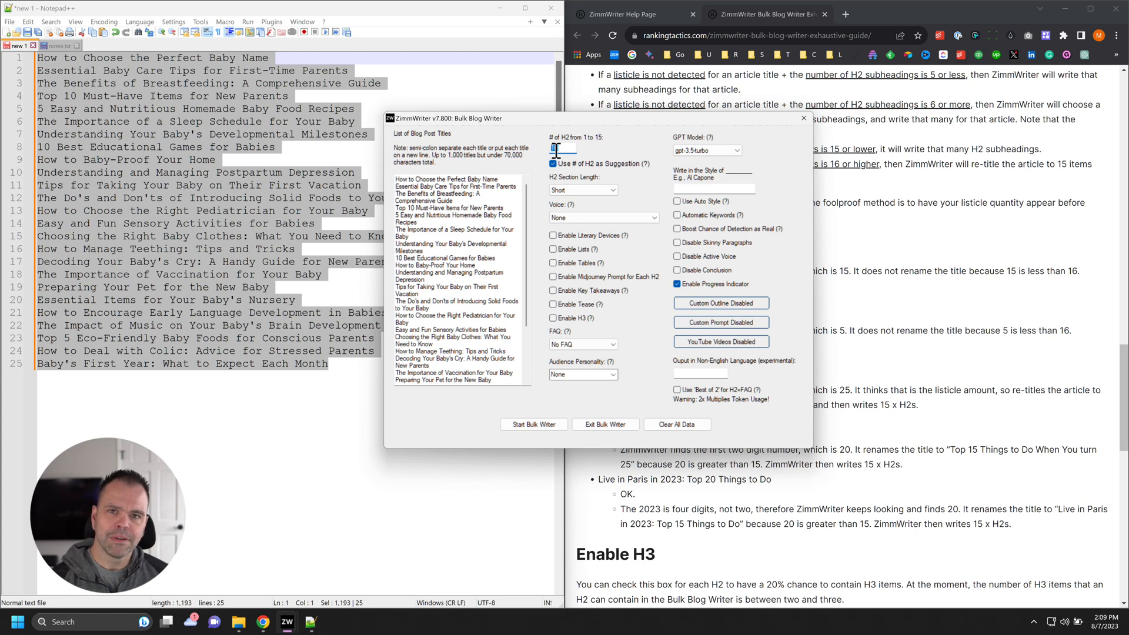
type("10")
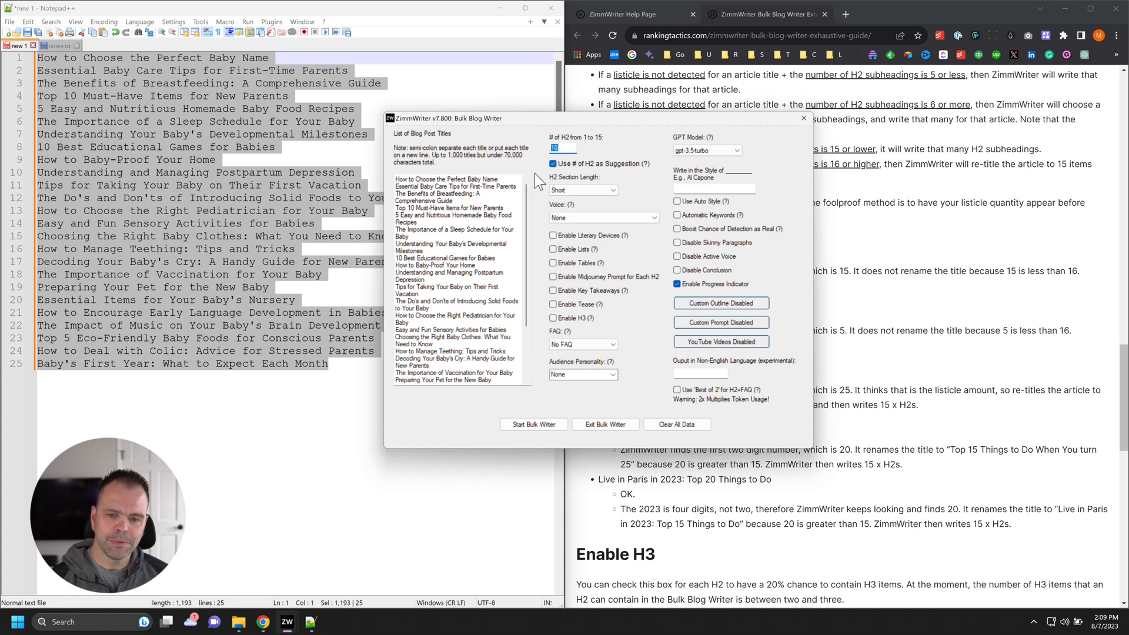
Step: Re-enter 10 in the '# of H2 from 1 to 15' field with the suggestion option on
left_click(444, 179)
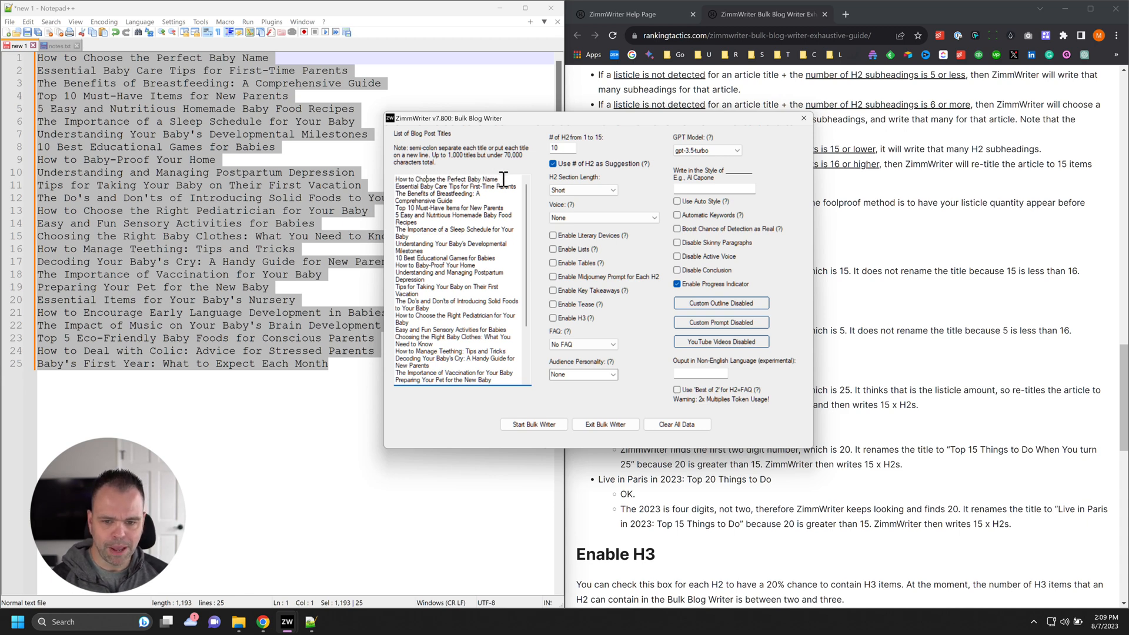
double_click(444, 179)
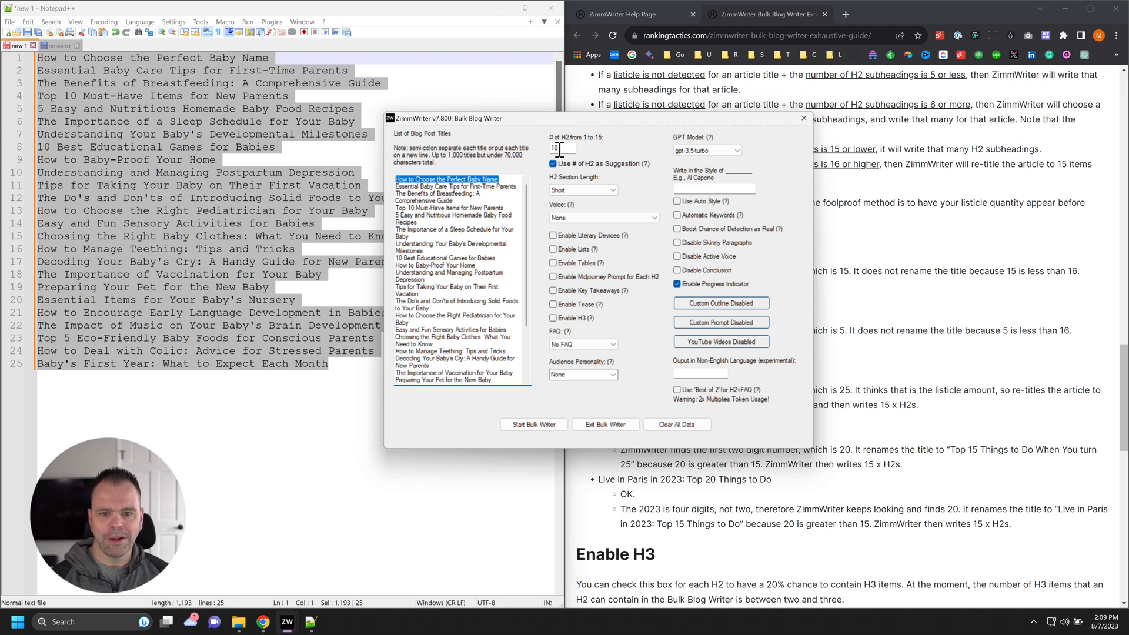
left_click(561, 148)
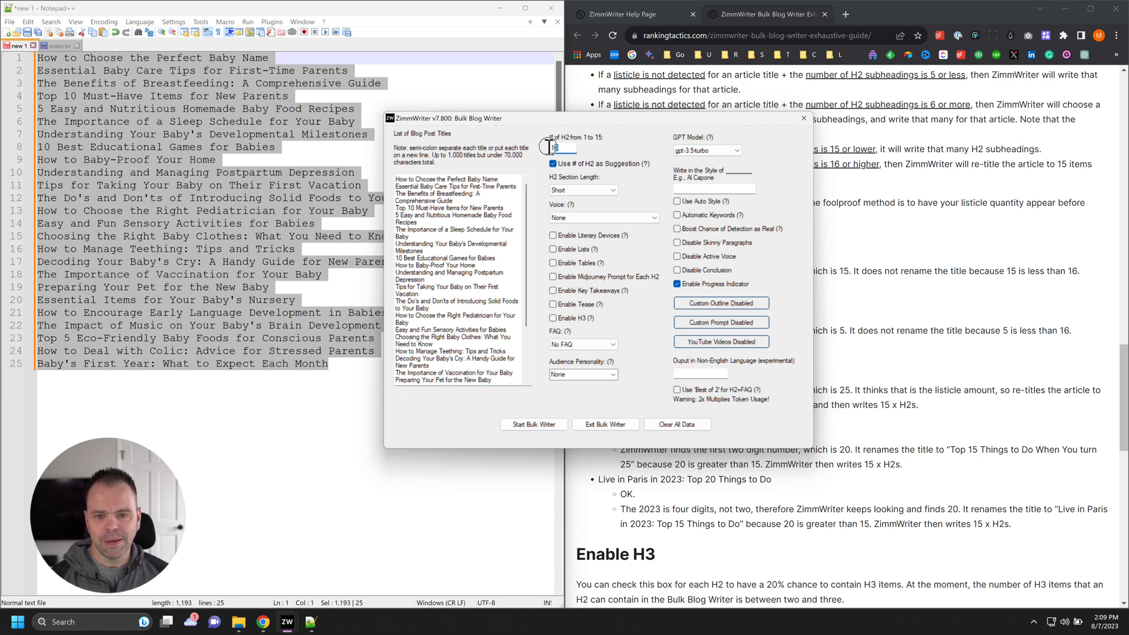
type("10")
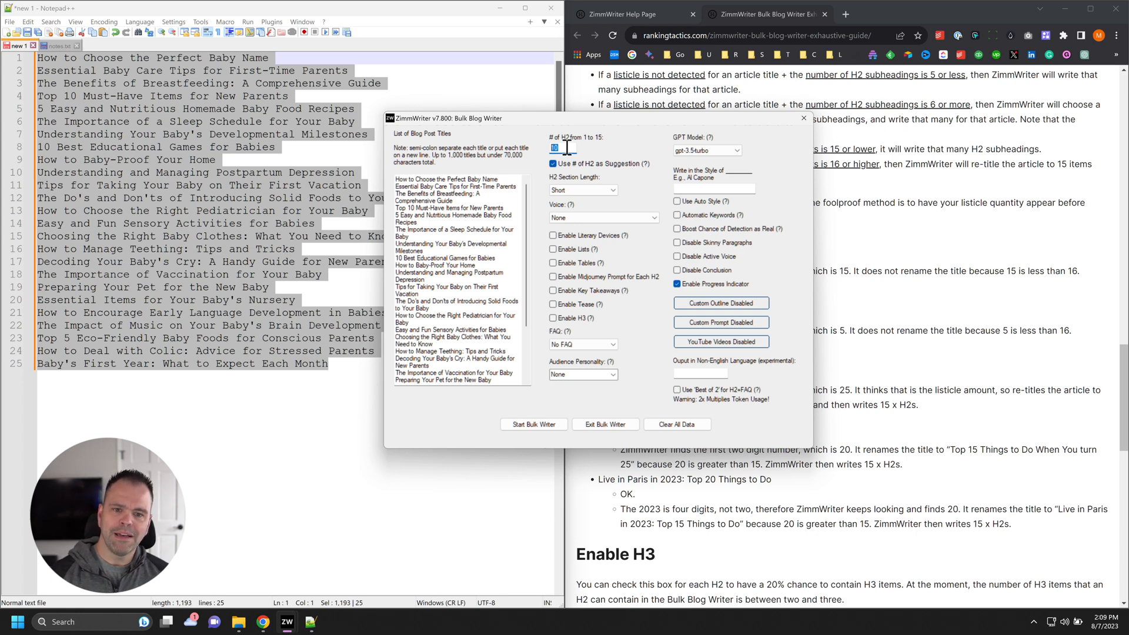
left_click(444, 178)
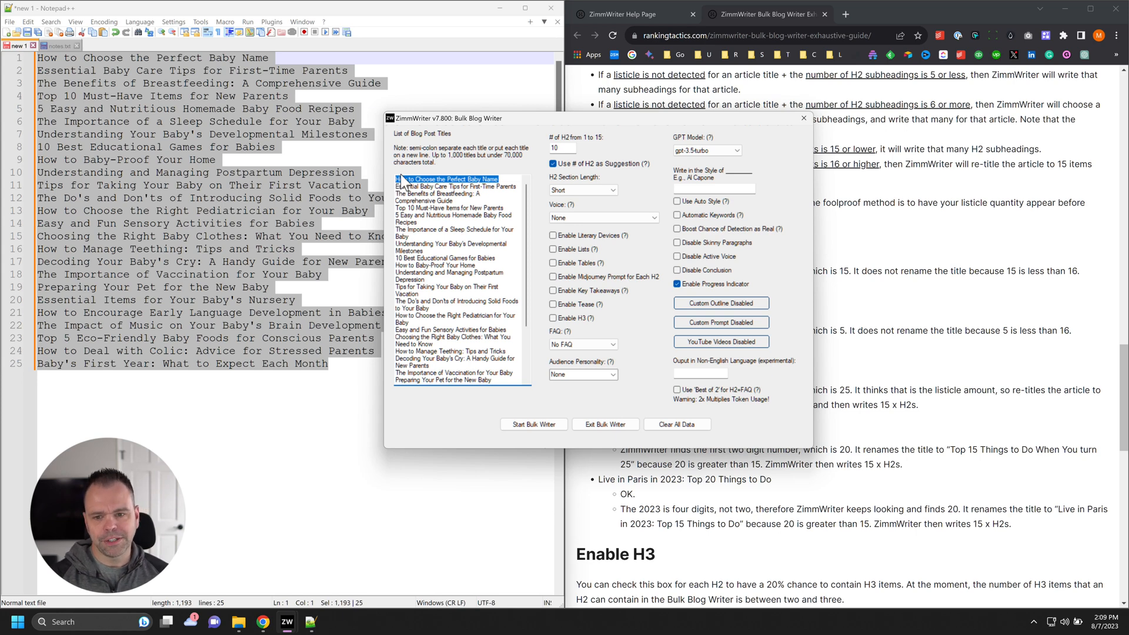
Step: Raise the H2 count to 15, keeping it used as a suggestion
left_click(448, 187)
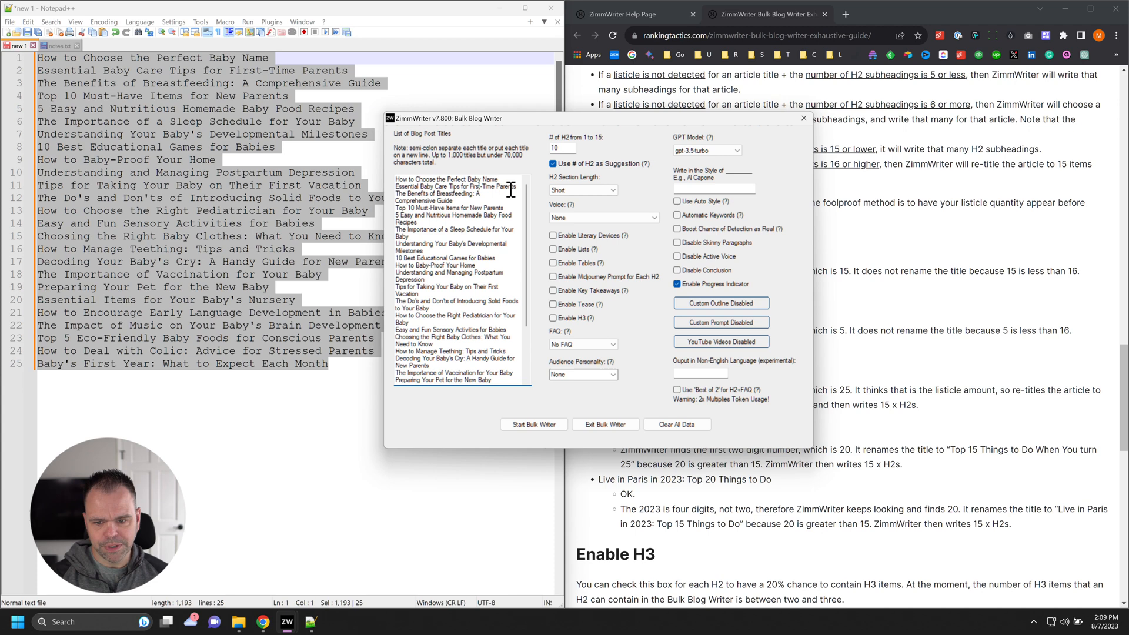
left_click(458, 185)
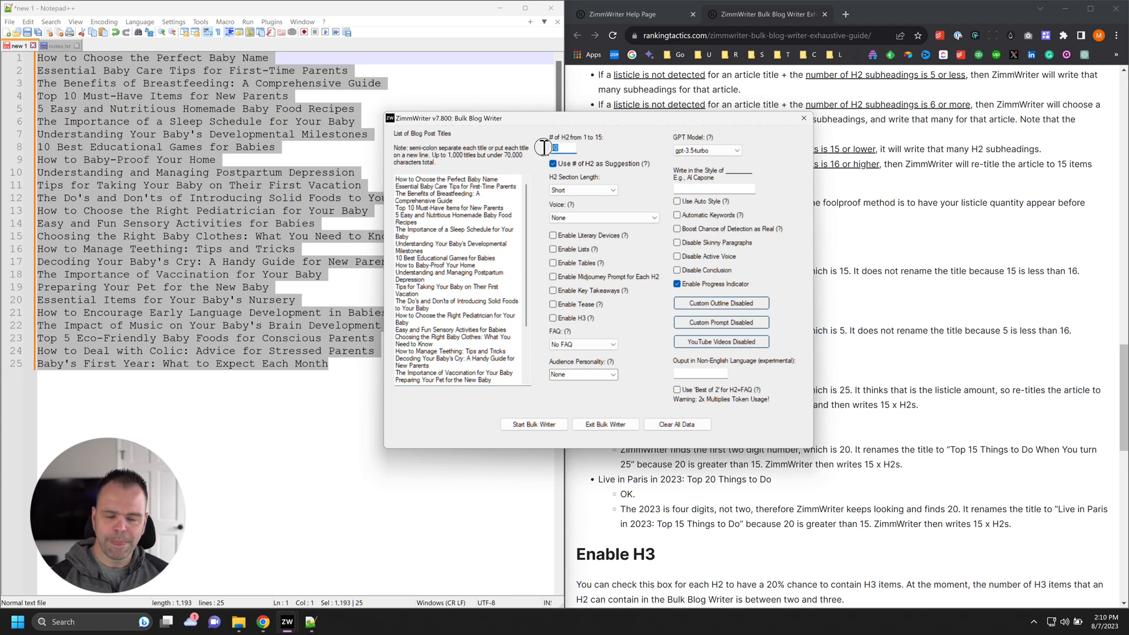
type("15")
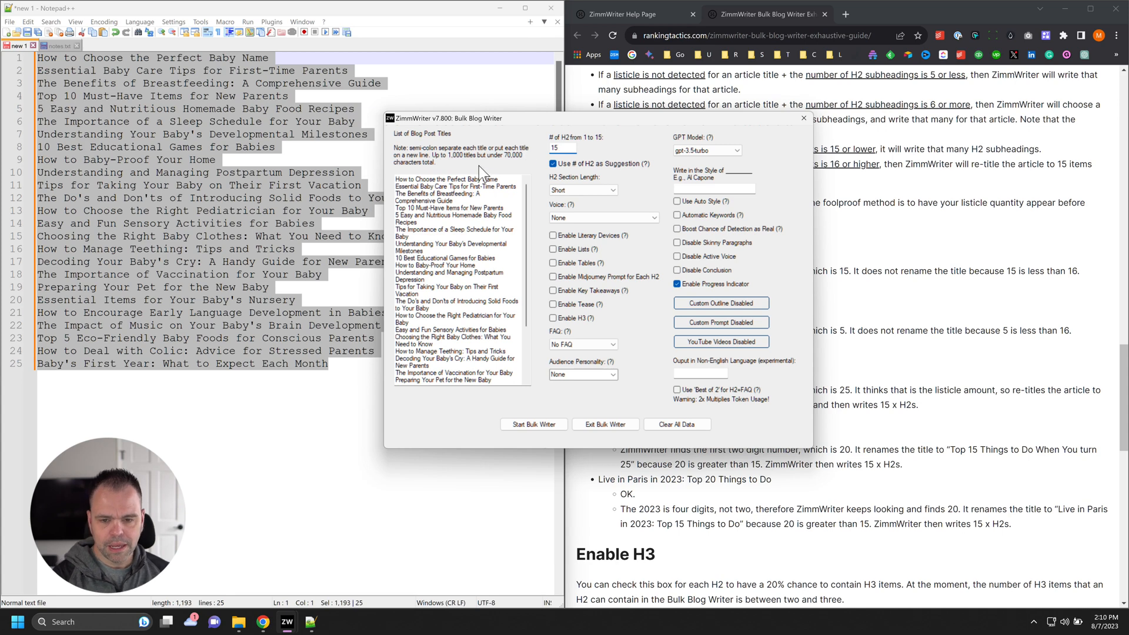
left_click(445, 179)
type("7")
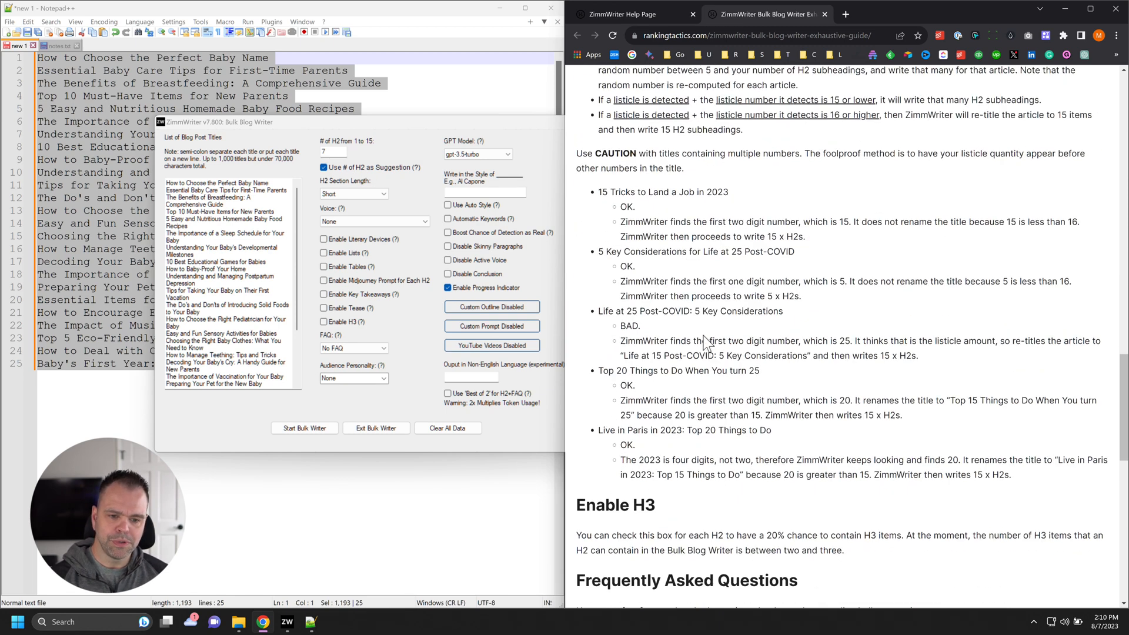
Step: Scroll the guide down to the CAUTION examples about titles with listicle numbers
scroll("down", 3)
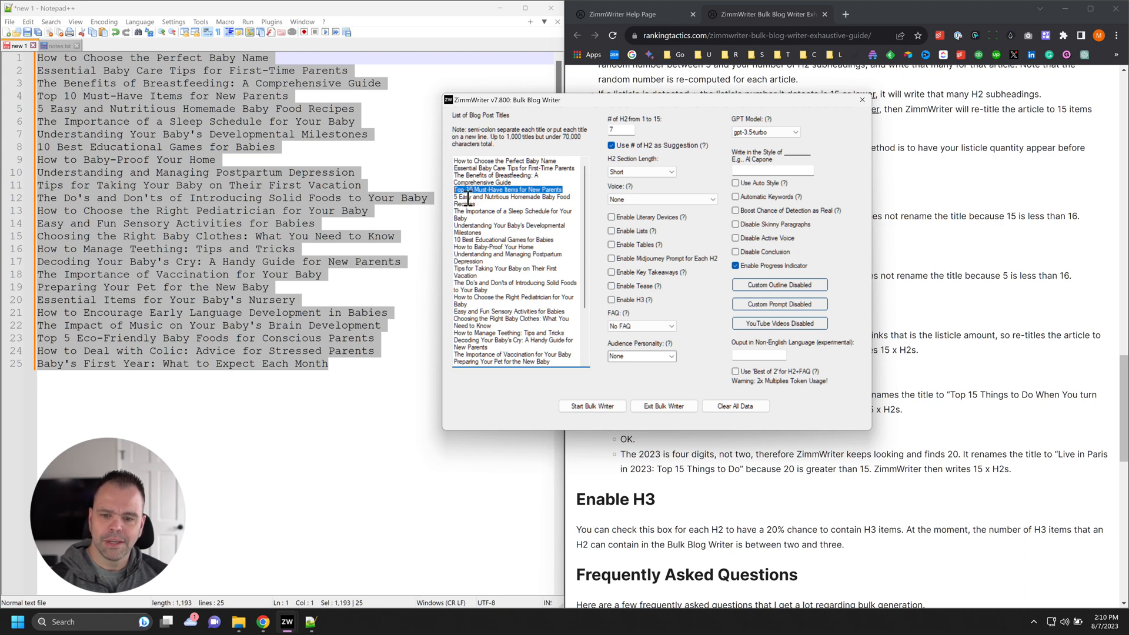
Step: Close the Bulk Blog Writer and bring up ZimmWriter's main menu of writing tools
left_click(511, 197)
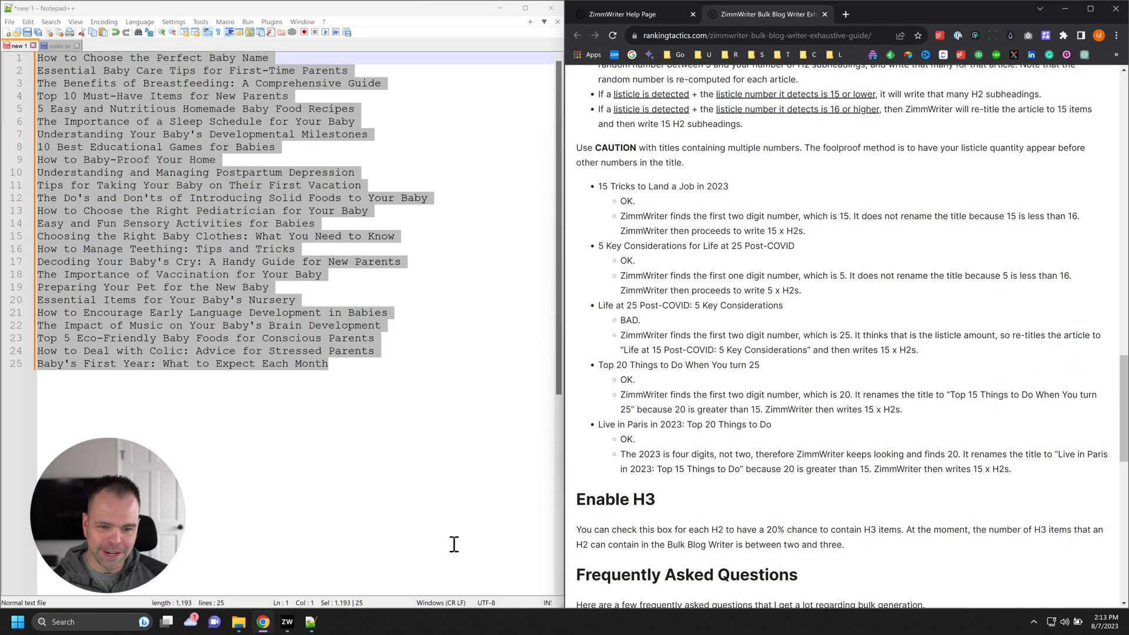
left_click(287, 621)
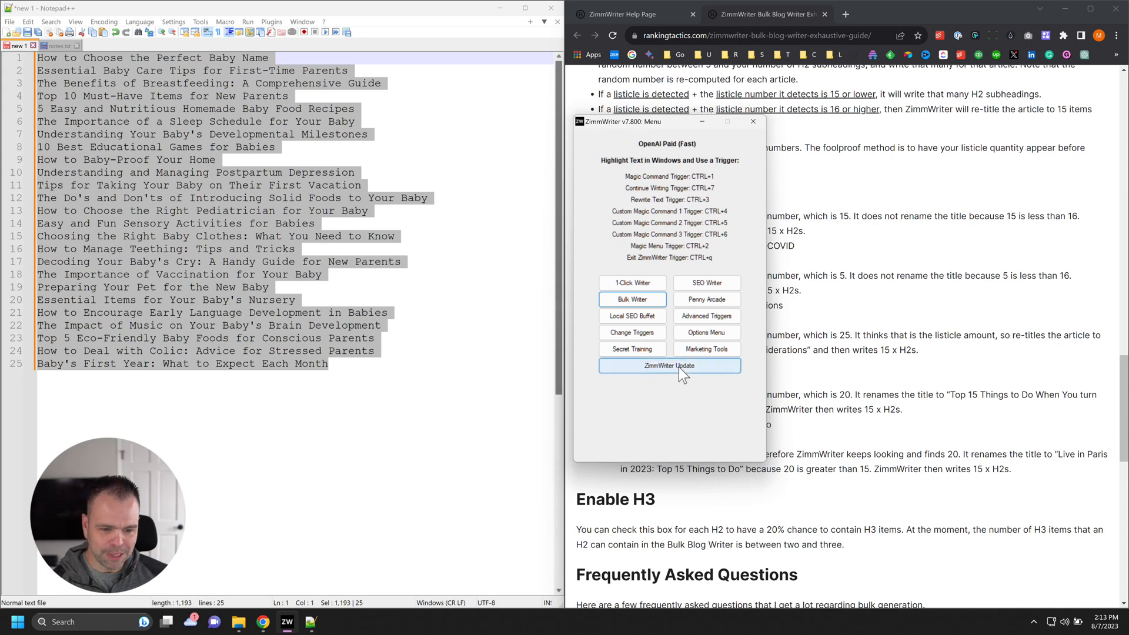